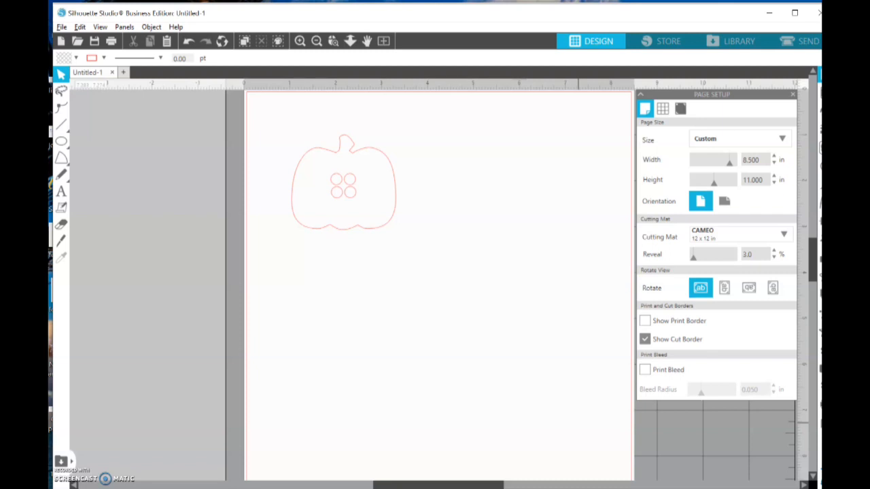
mouse_move(186, 413)
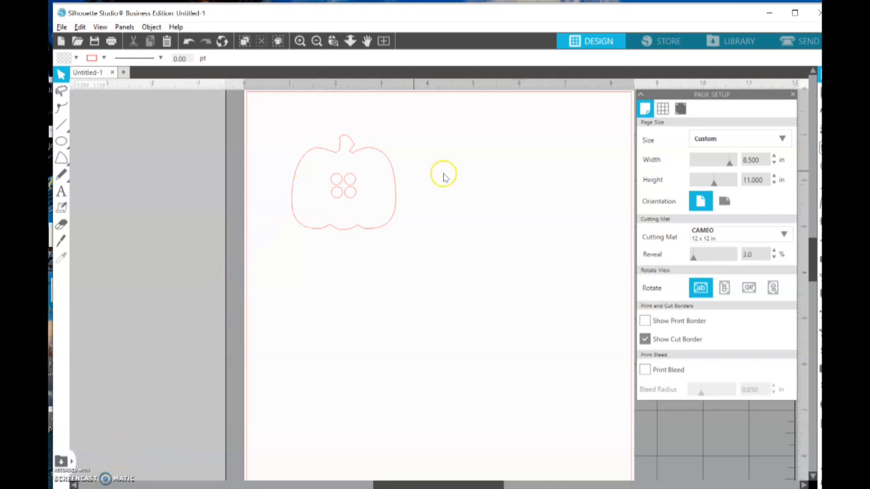
mouse_move(703, 17)
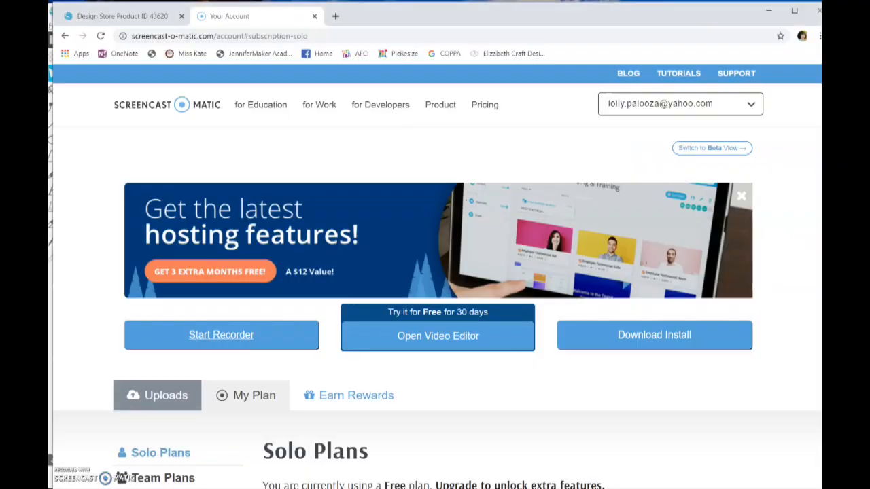
Show the Fall Buttons design by Michelle Renee, with its pumpkin button, in the Design Store.
left_click(122, 16)
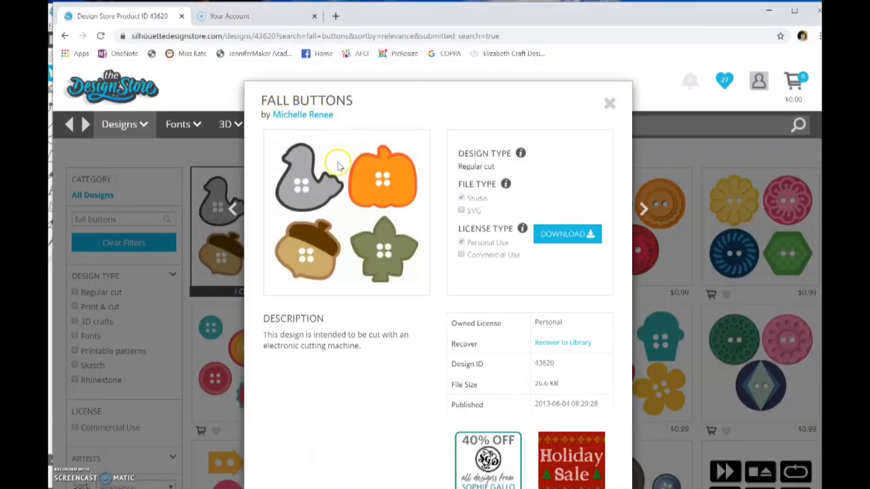
mouse_move(389, 186)
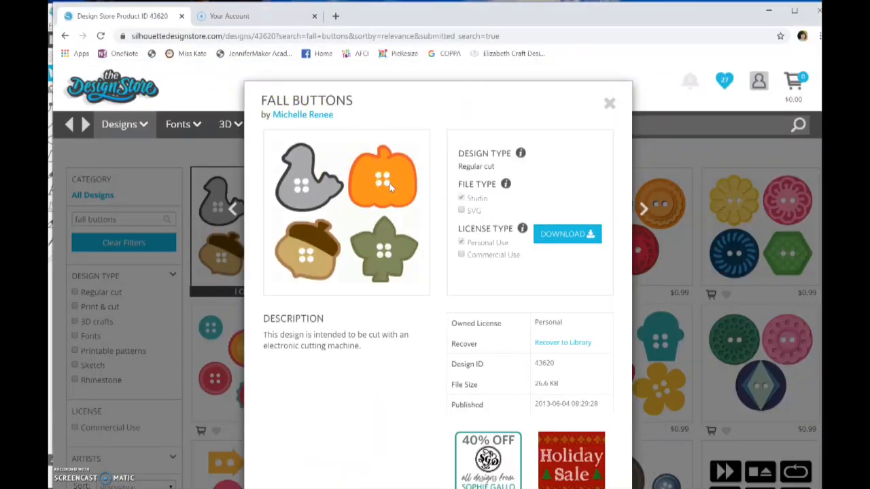
mouse_move(334, 153)
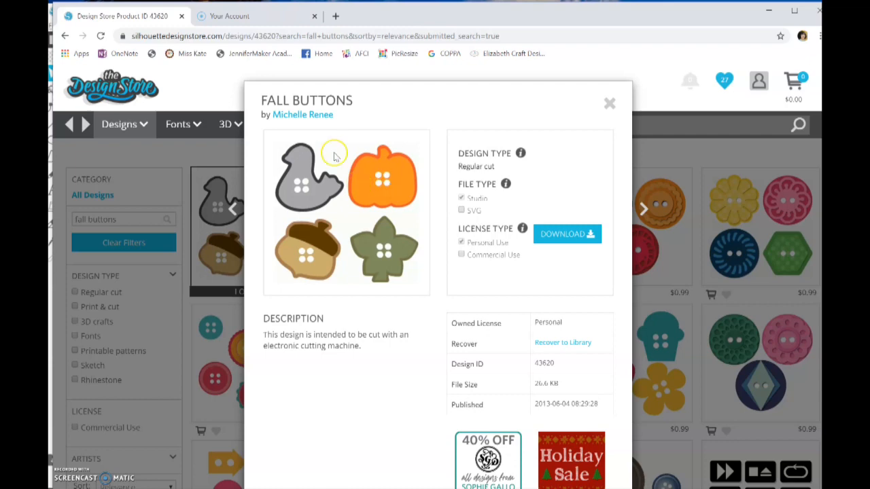
mouse_move(326, 126)
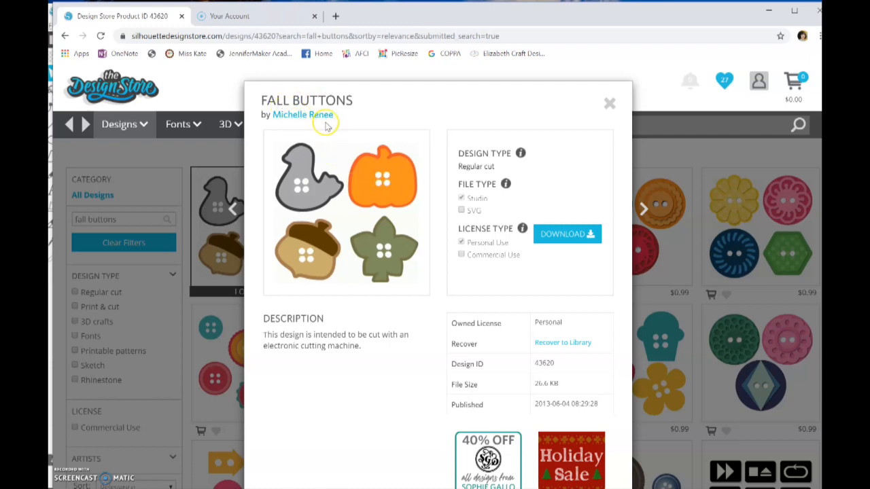
mouse_move(475, 372)
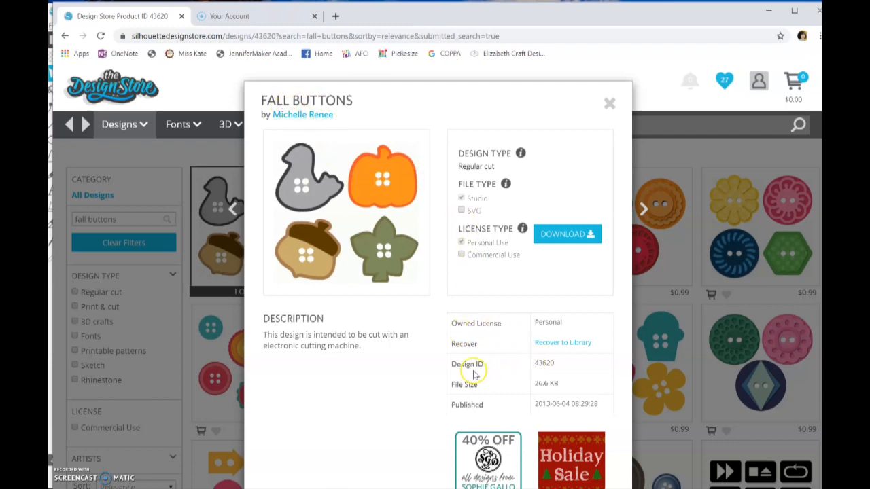
mouse_move(541, 374)
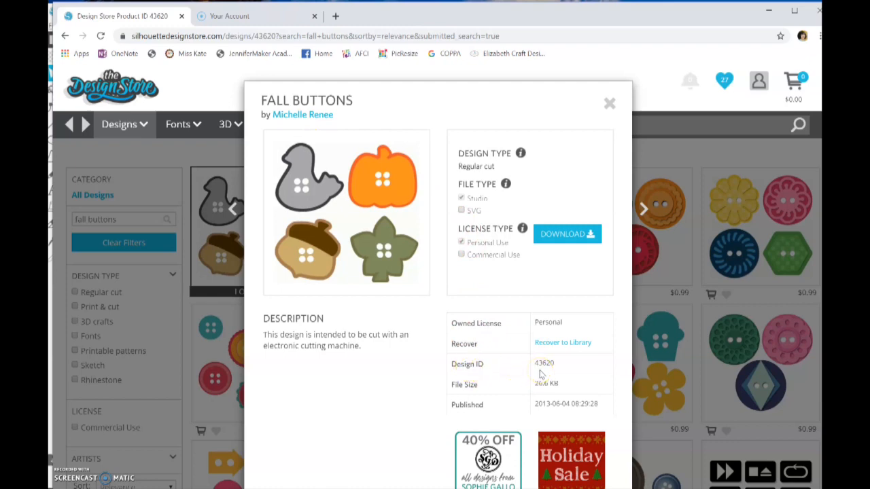
mouse_move(404, 216)
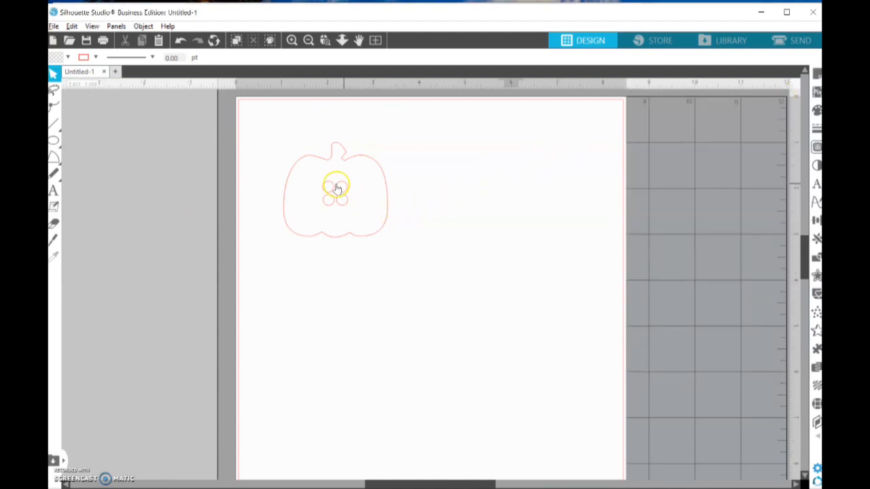
Zoom in on the pumpkin's holes, zoom out, and select the 2.267 in wide pumpkin.
left_click(308, 40)
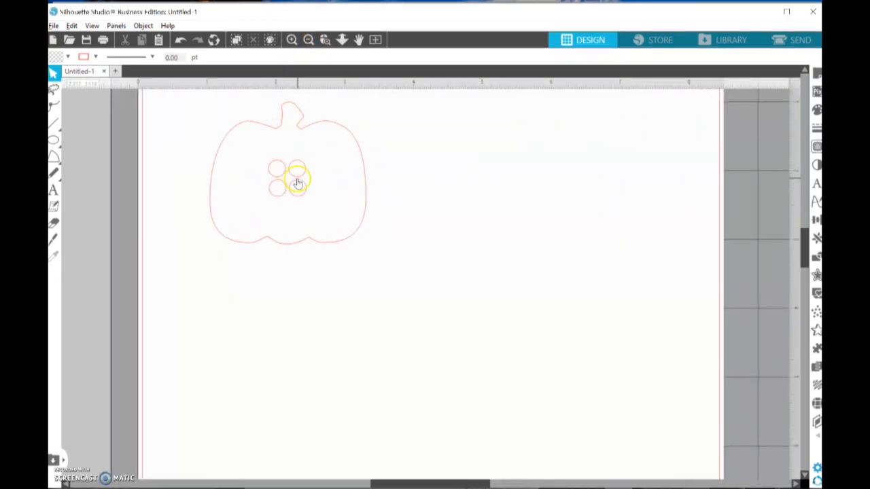
left_click(310, 39)
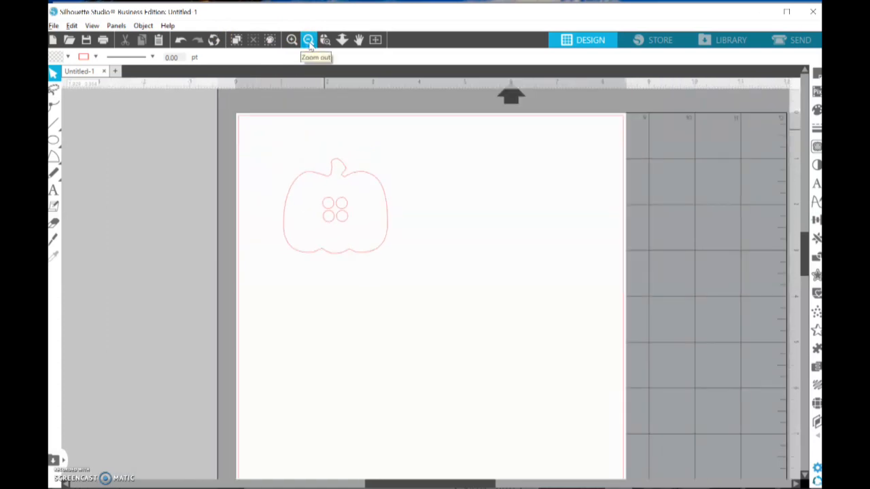
left_click(335, 204)
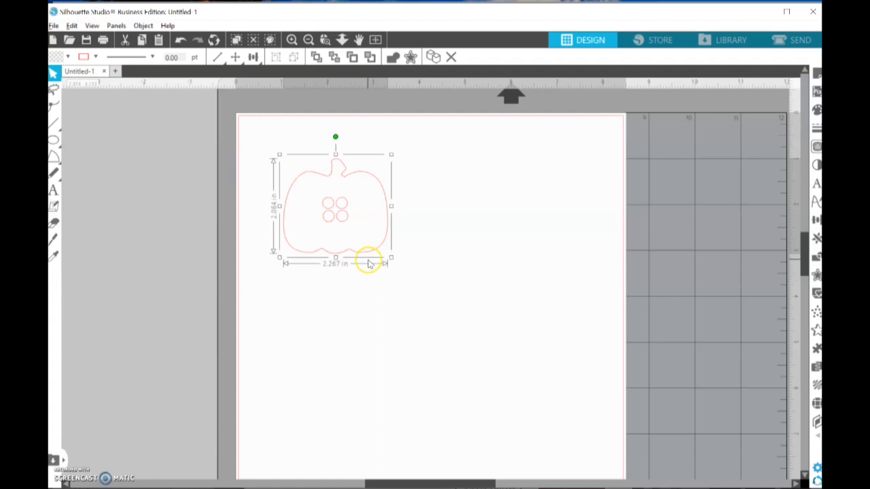
mouse_move(816, 243)
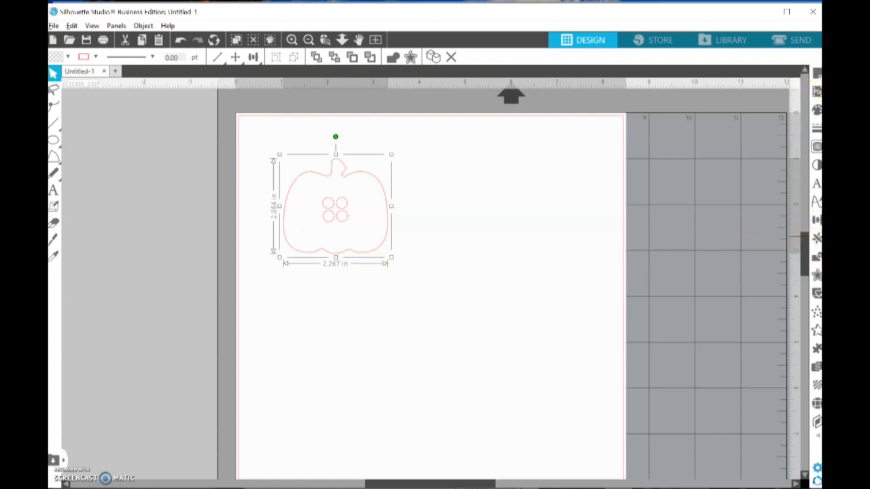
mouse_move(816, 219)
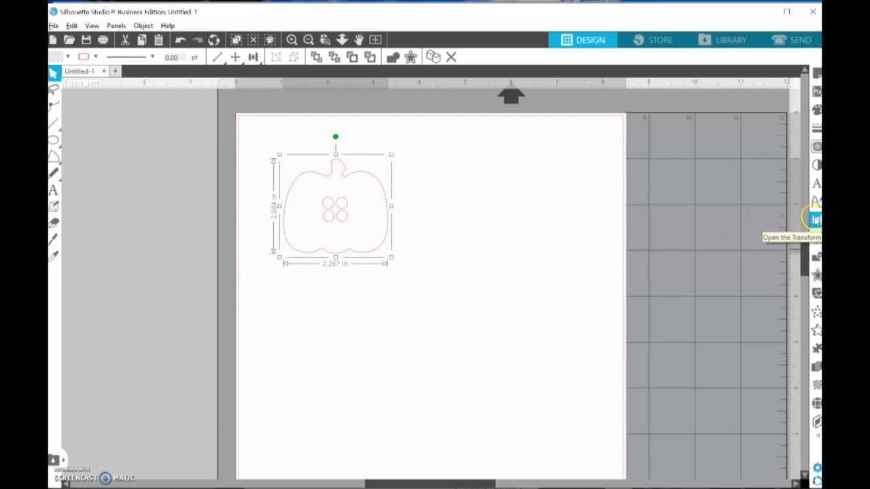
Scale the pumpkin proportionally to 1.000 in wide (0.911 in tall) and zoom in.
left_click(817, 219)
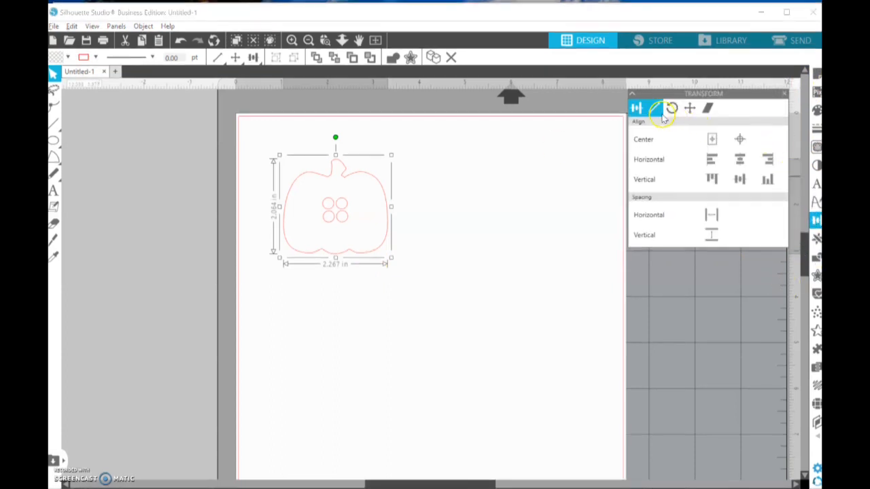
left_click(655, 108)
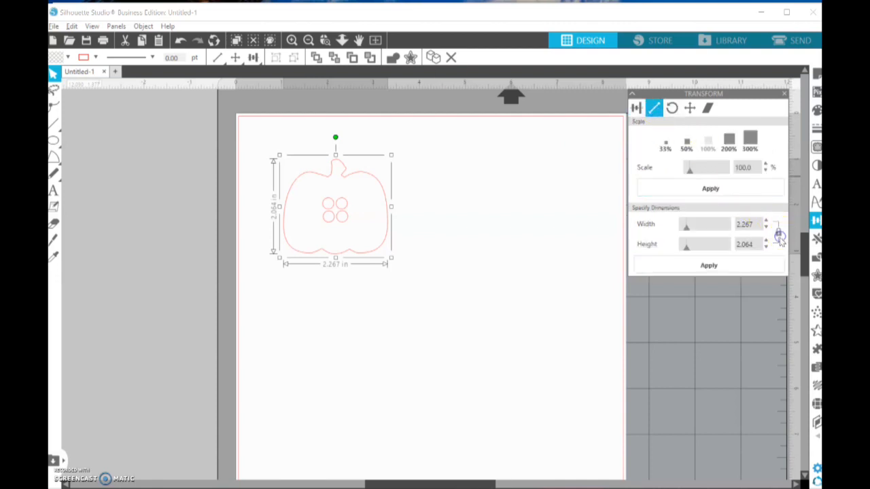
mouse_move(778, 234)
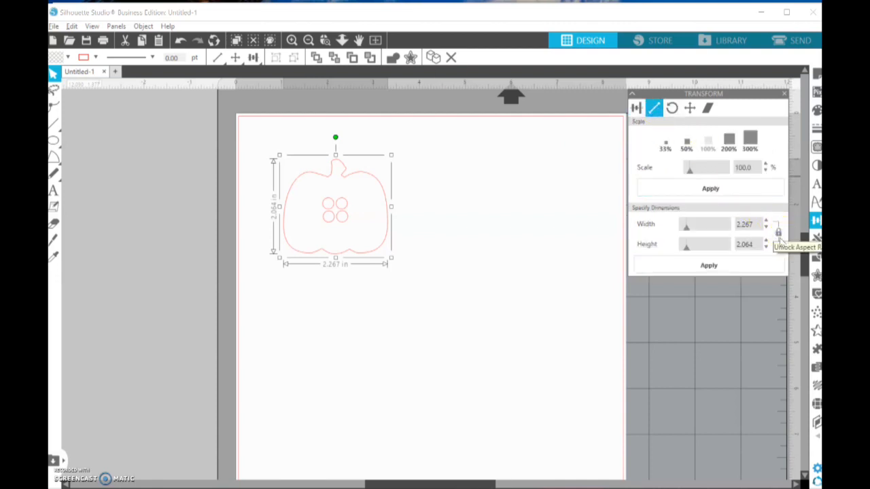
left_click(746, 224)
type("1.000")
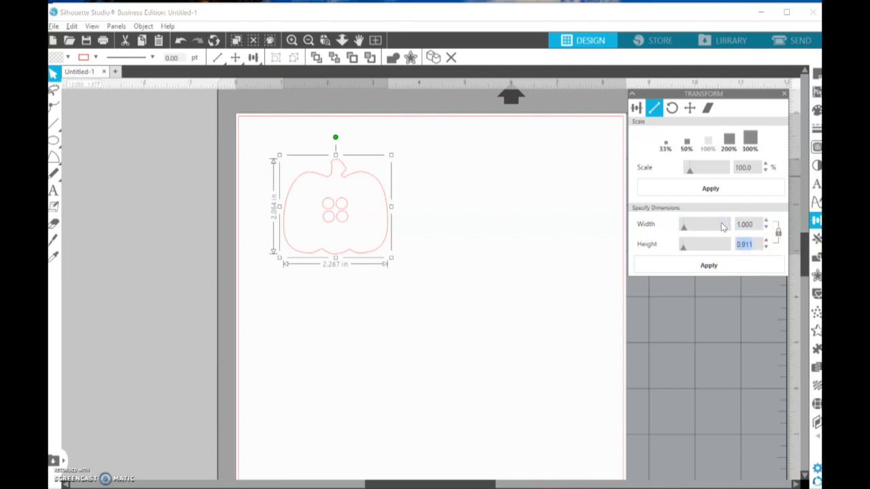
left_click(745, 244)
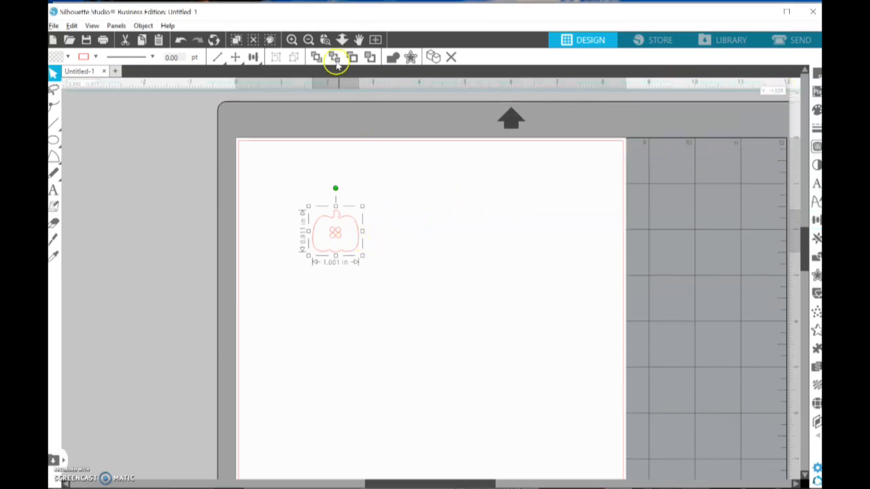
mouse_move(319, 80)
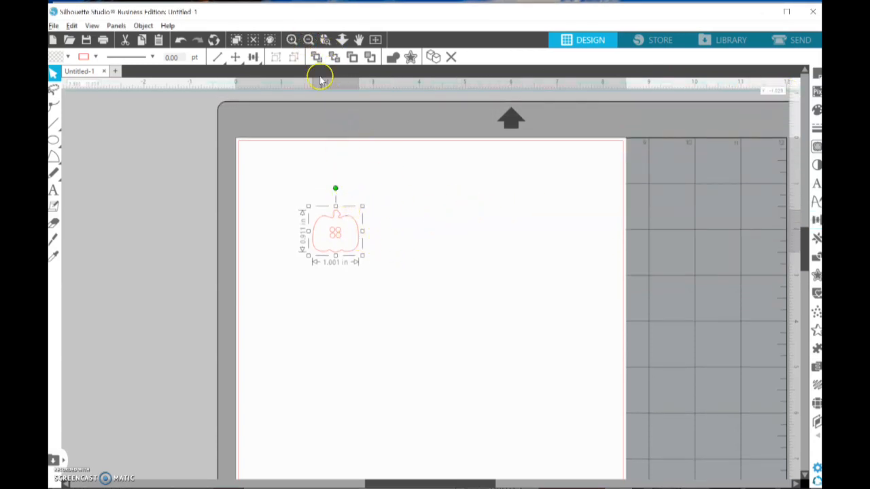
left_click(291, 38)
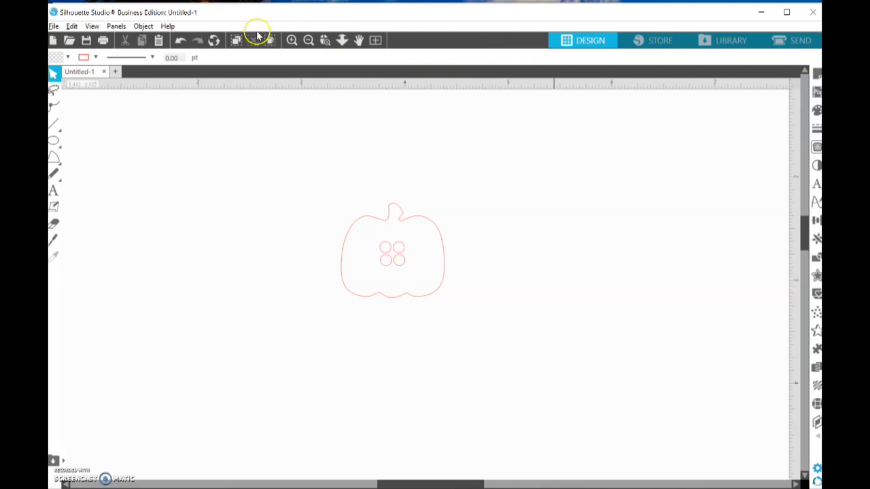
Fill the 1-inch pumpkin solid orange, leaving its four holes white.
left_click(308, 40)
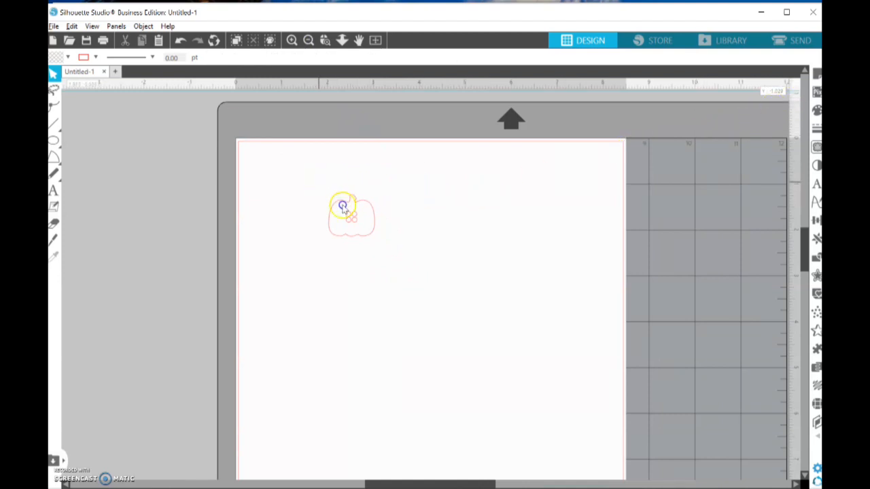
left_click(349, 214)
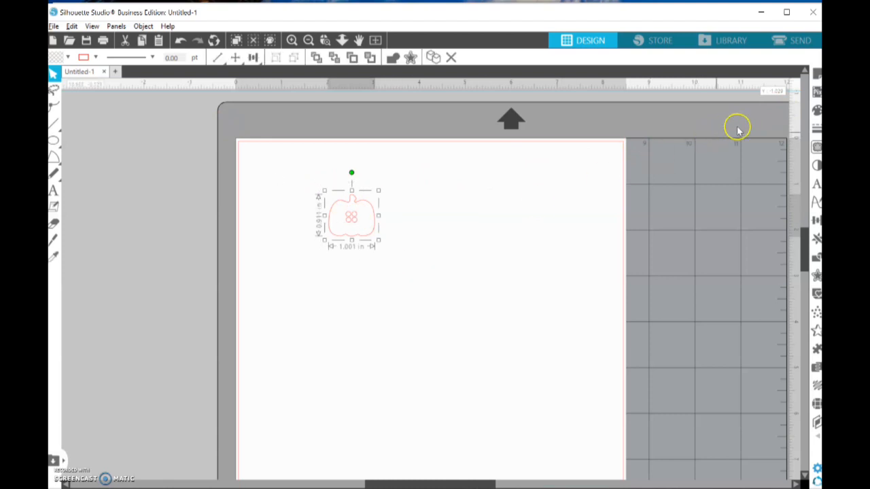
left_click(818, 110)
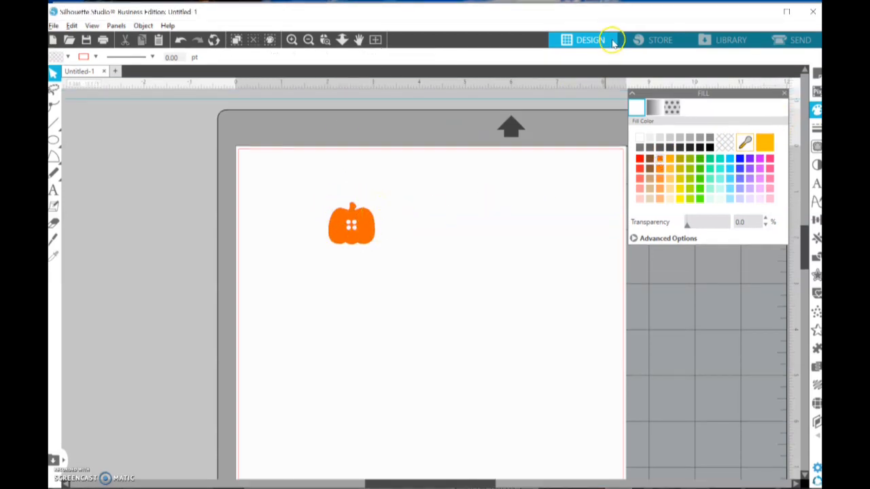
left_click(291, 40)
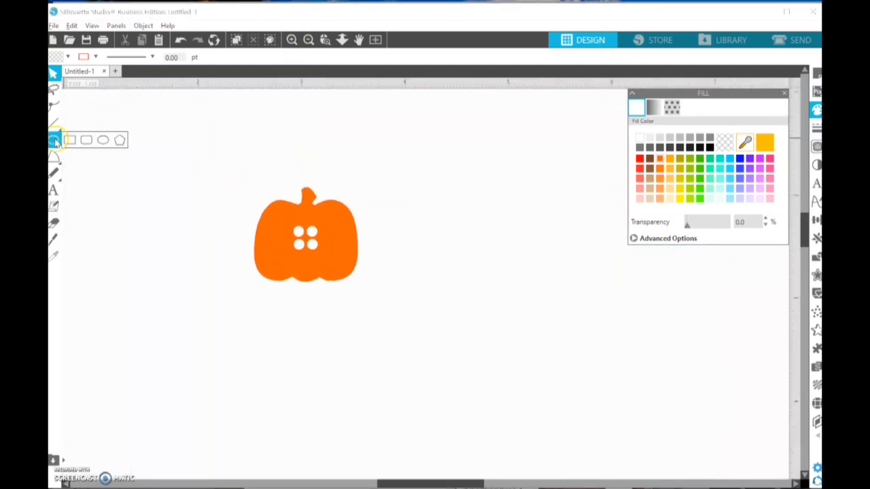
Weld an orange square over the pumpkin's four holes to make it solid.
left_click(85, 140)
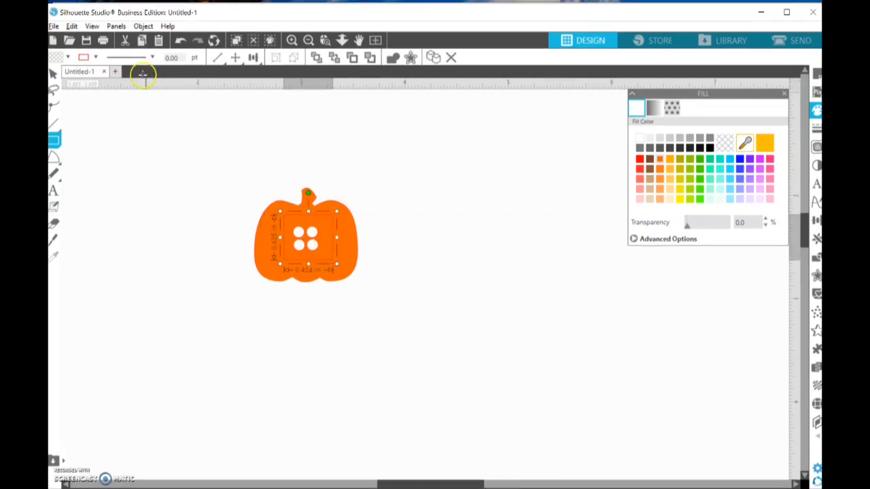
mouse_move(53, 73)
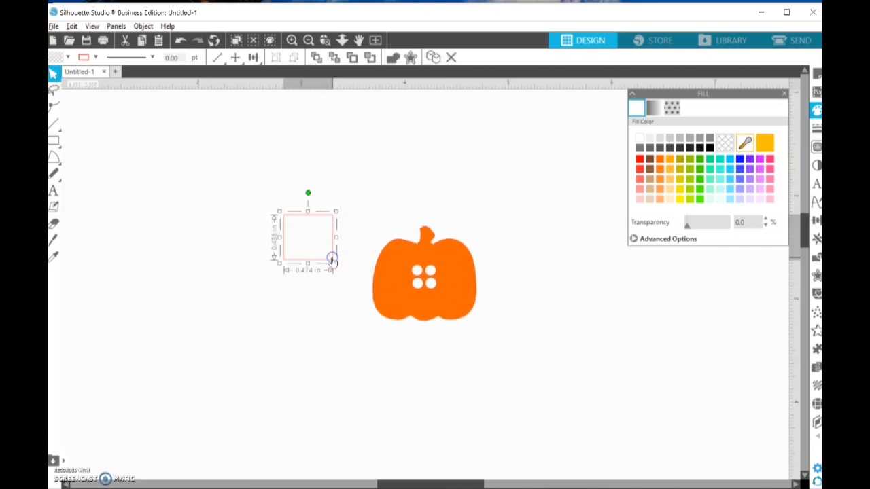
left_click(766, 143)
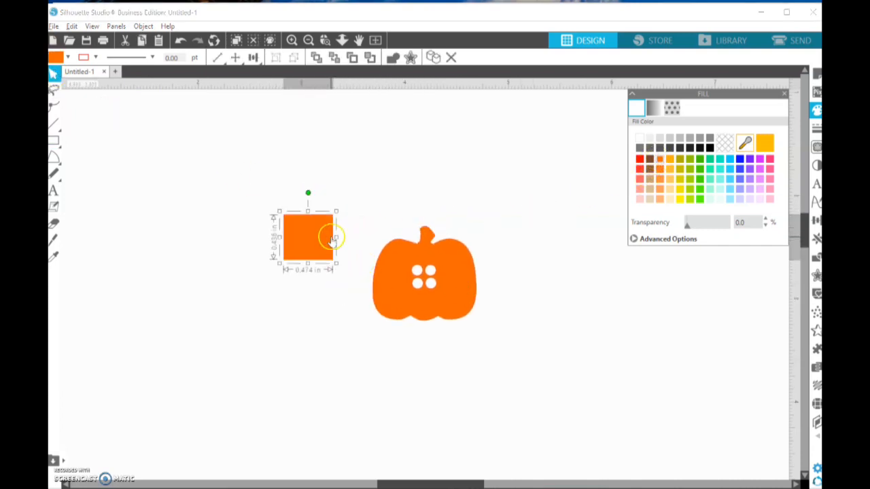
left_click_drag(308, 238, 424, 275)
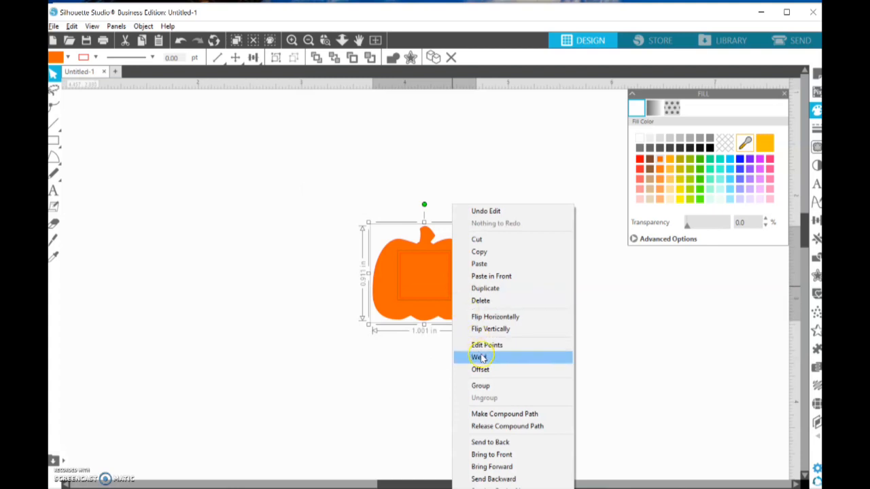
left_click(478, 357)
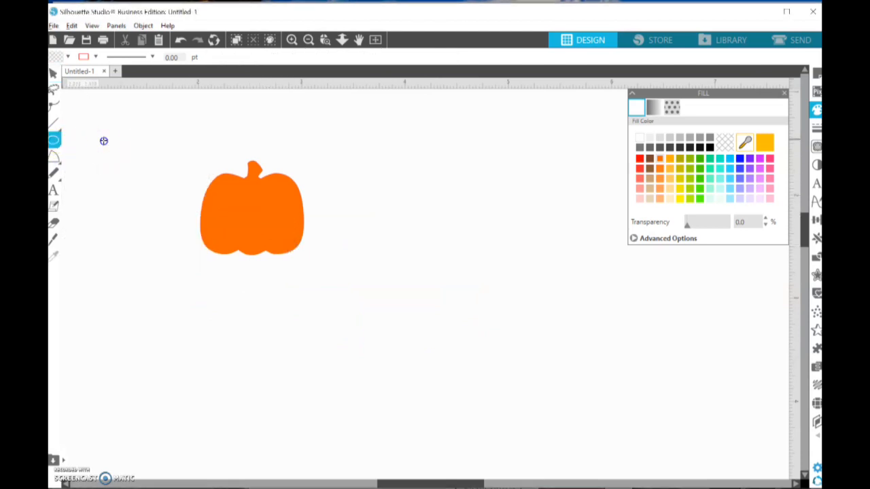
mouse_move(420, 188)
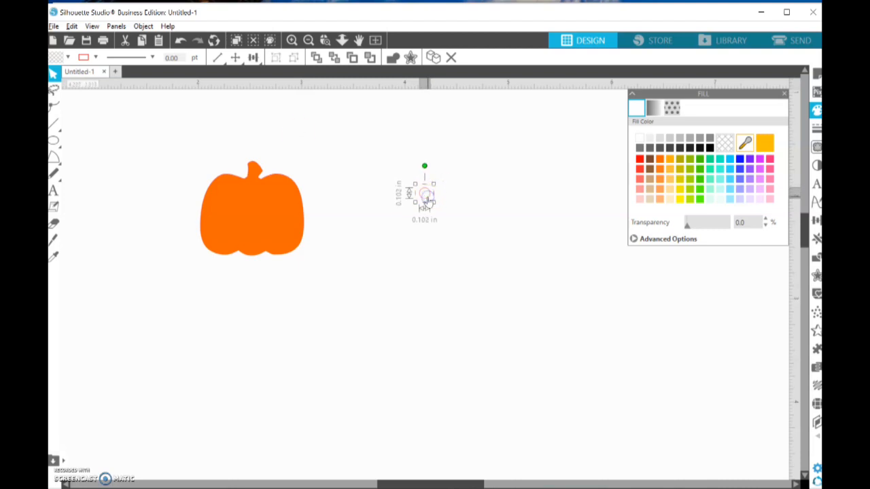
Duplicate the 0.102-inch circle and place the copy beside the original.
right_click(425, 195)
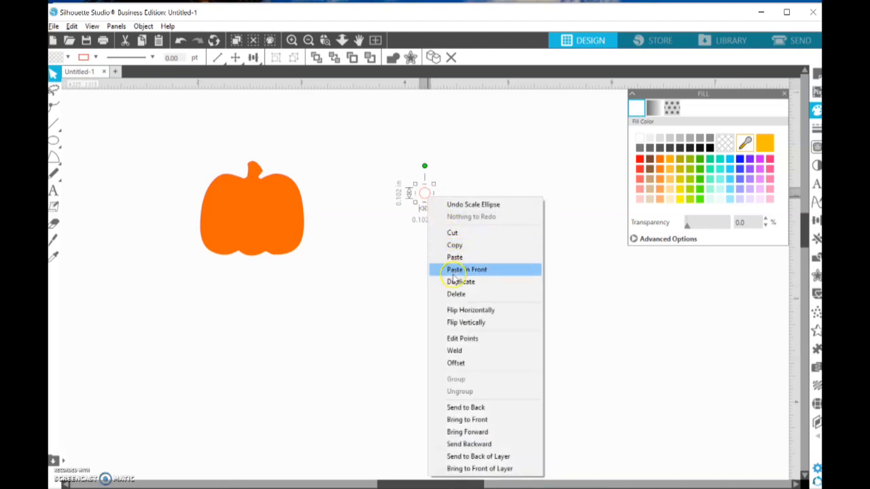
left_click(461, 281)
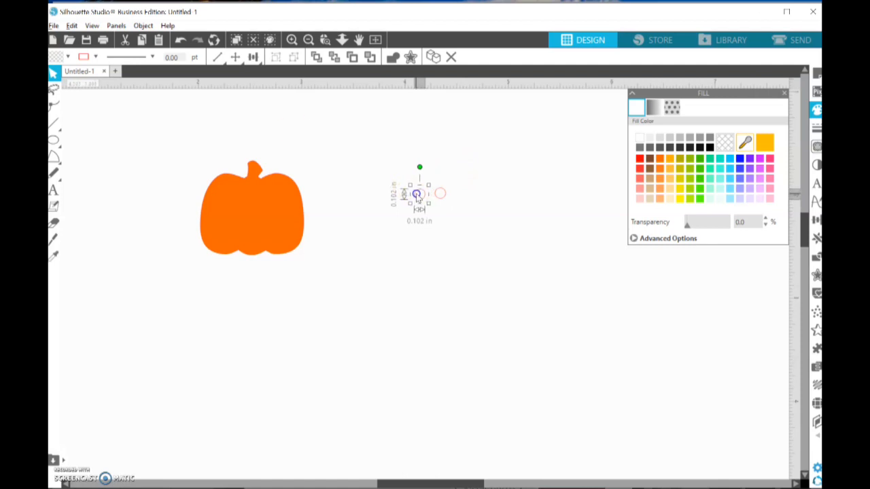
left_click_drag(441, 204, 472, 237)
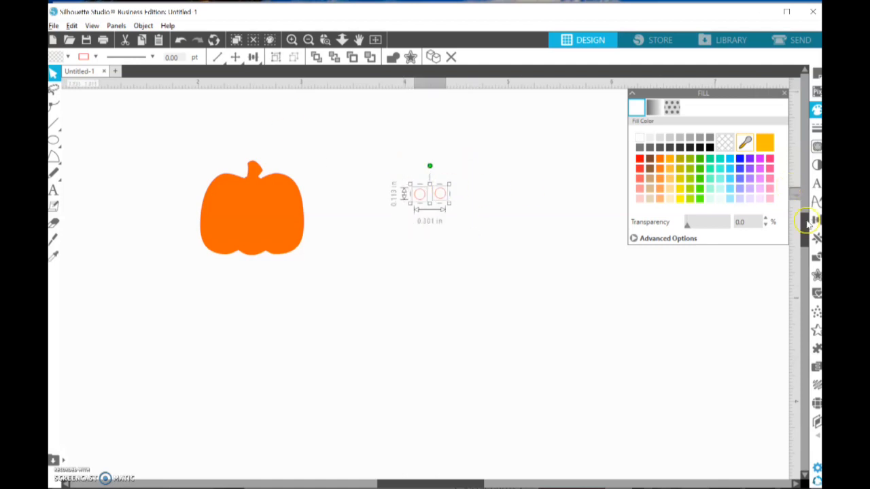
Bottom-align and group the two circles into one 0.301 × 0.102 in unit, nudged left.
left_click(817, 220)
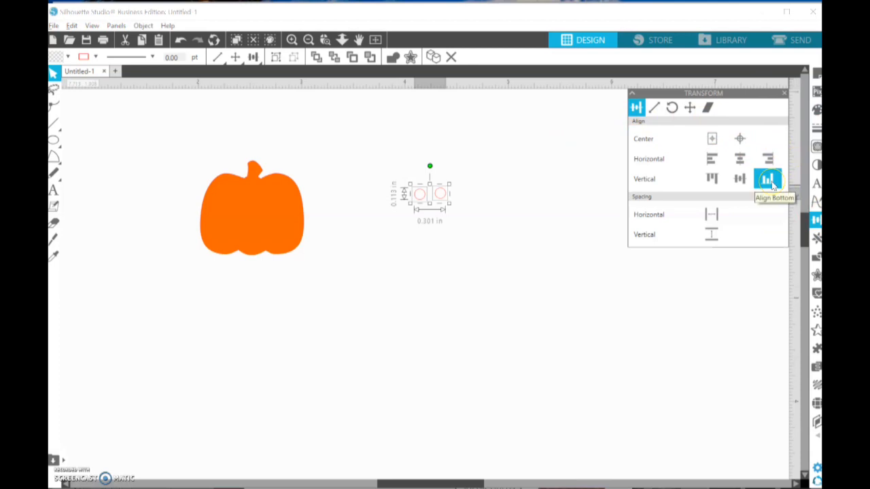
left_click(766, 179)
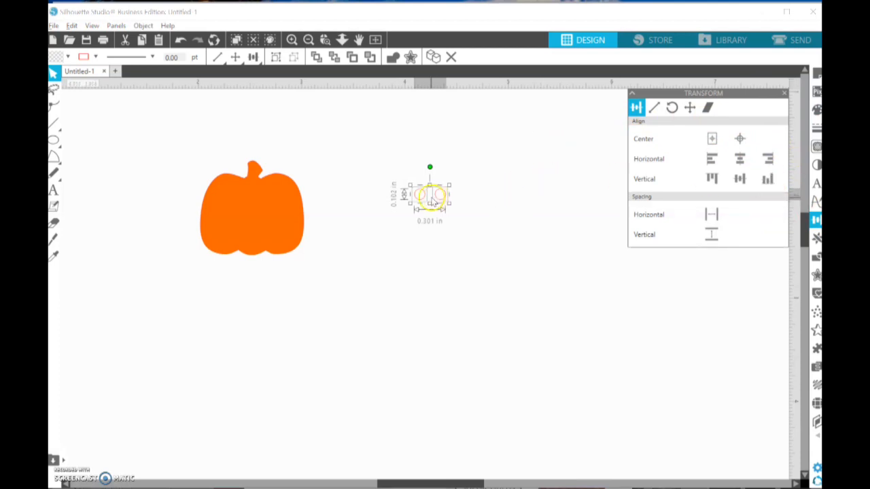
right_click(429, 195)
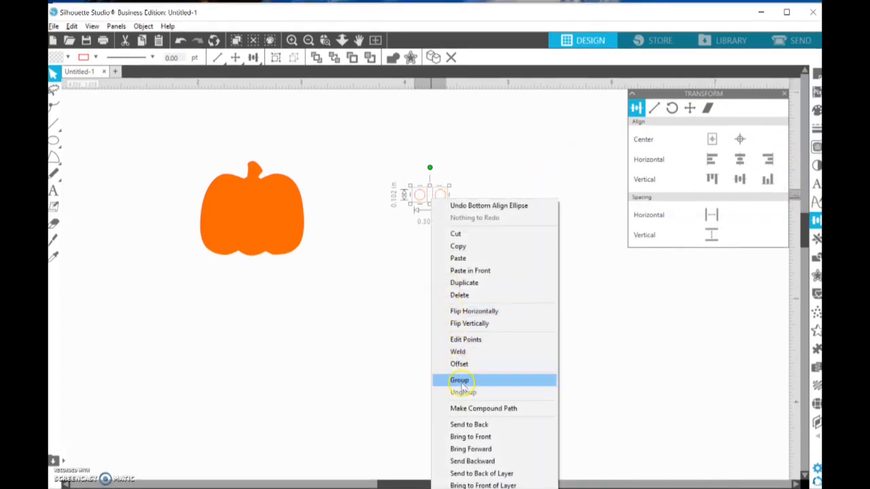
left_click(459, 380)
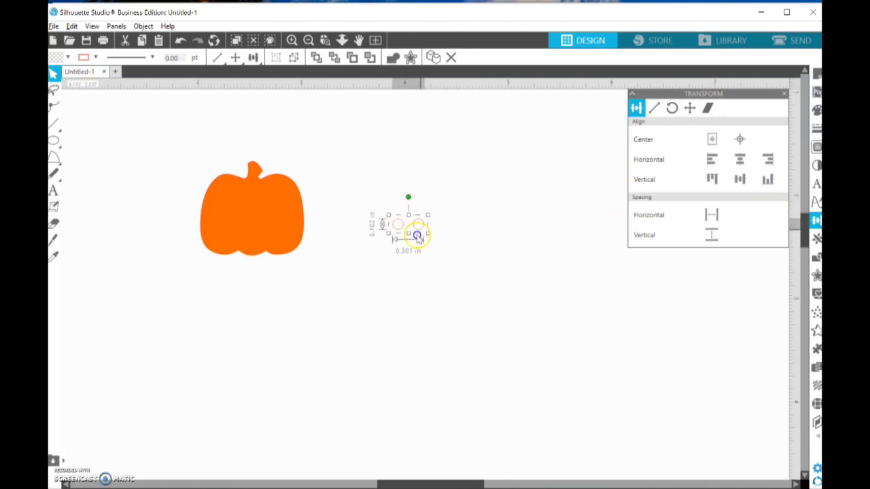
left_click_drag(418, 235, 376, 234)
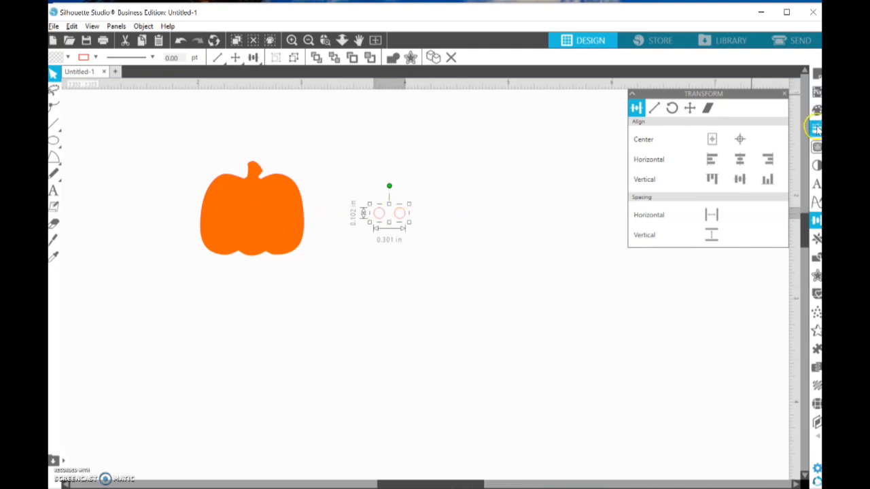
Give the grouped circle pair a black 0.25 pt outline.
left_click(817, 128)
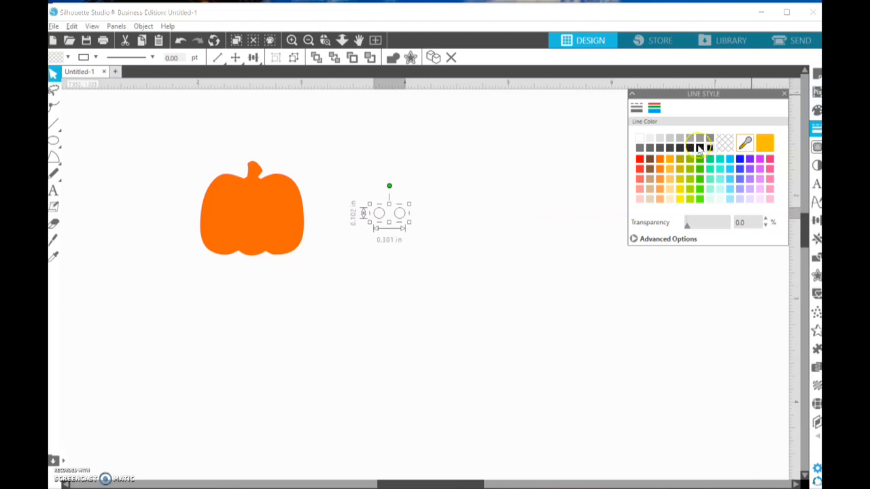
left_click(636, 107)
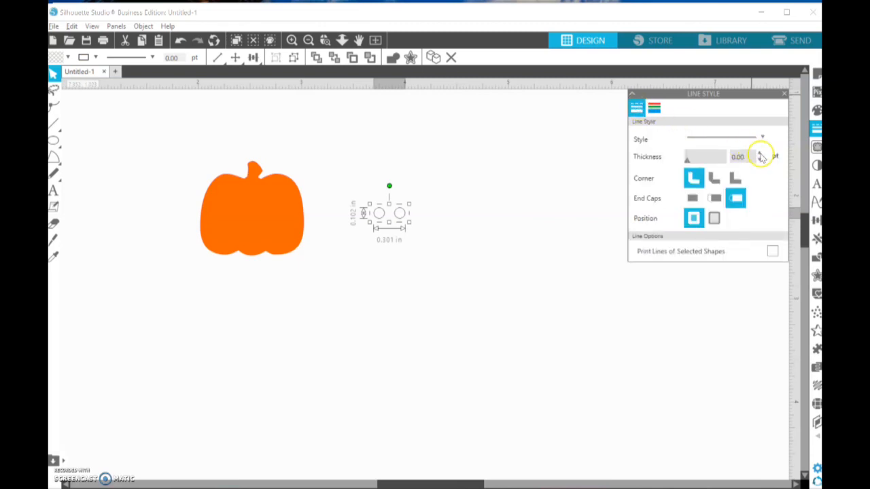
left_click(760, 153)
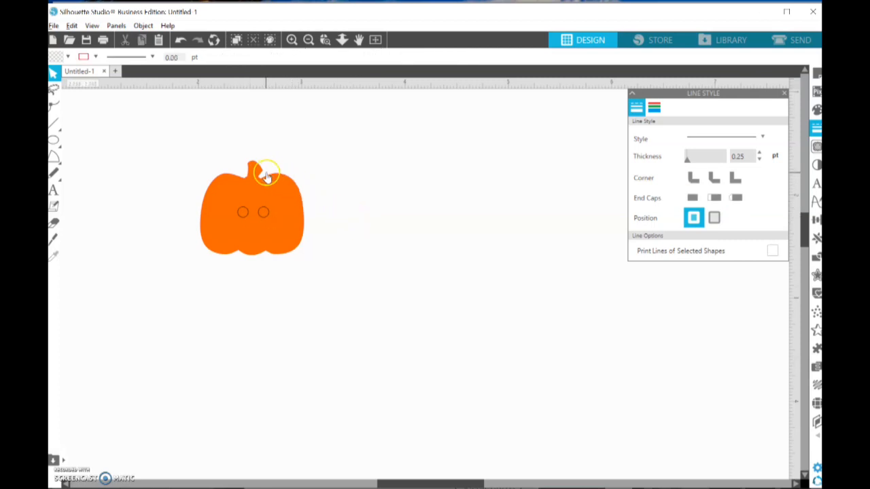
Centre the circle pair on the pumpkin and select the pumpkin with its holes.
left_click(262, 175)
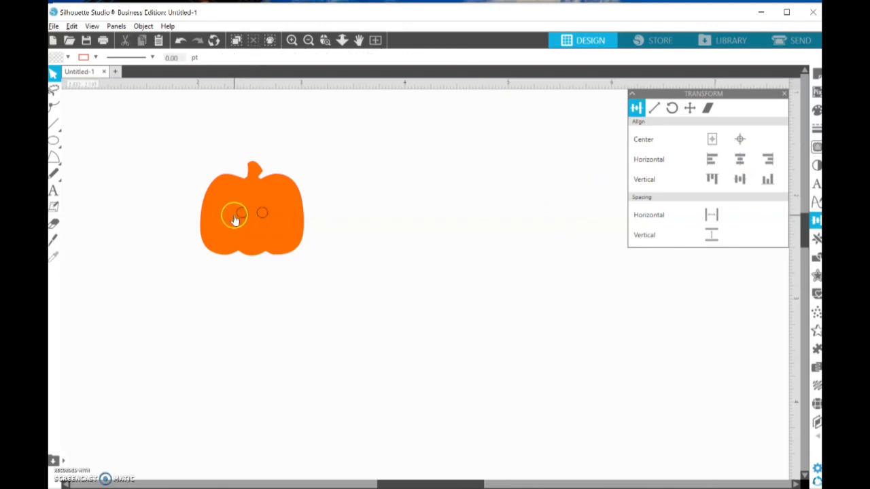
mouse_move(270, 218)
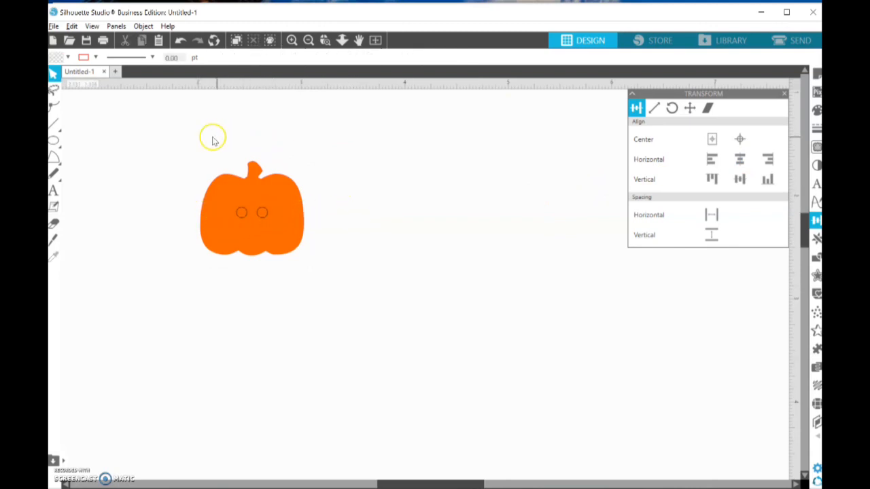
left_click(251, 211)
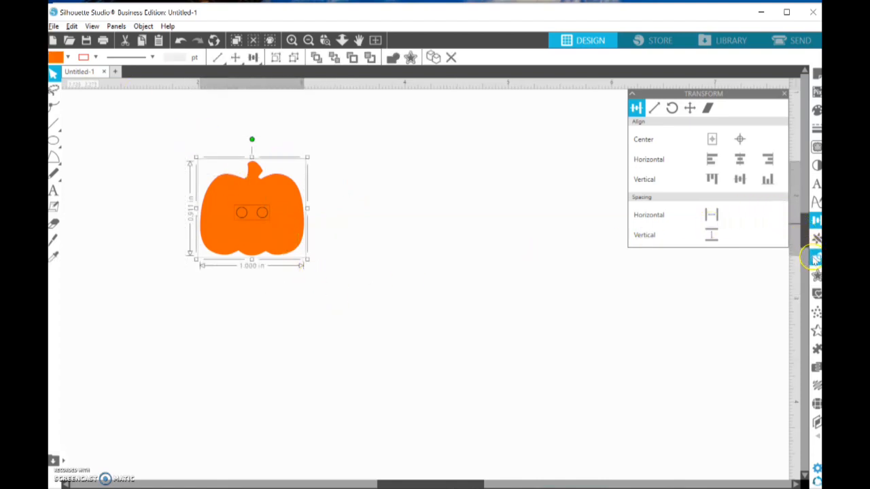
Delete the leftover two-circle object, leaving the pumpkin with two holes.
left_click(818, 256)
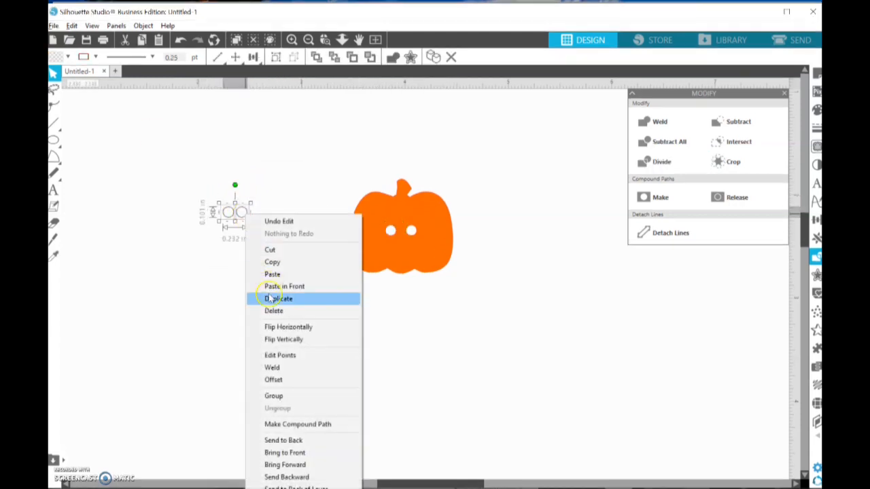
left_click(273, 310)
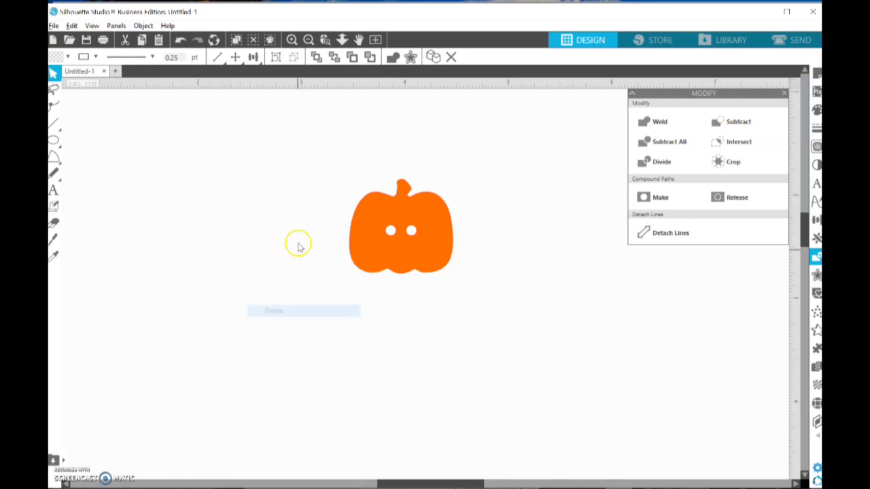
Zoom out to the full mat, drag the pumpkin to the page's top-left corner, and select it.
left_click(308, 40)
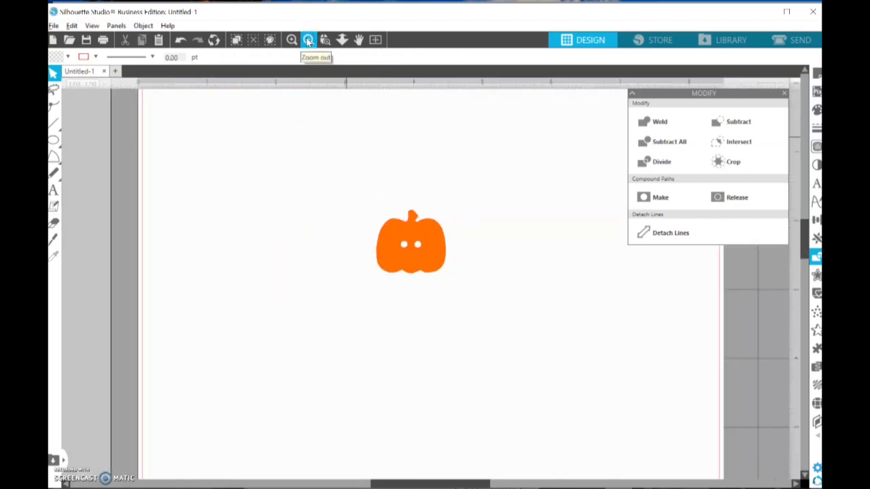
left_click(309, 39)
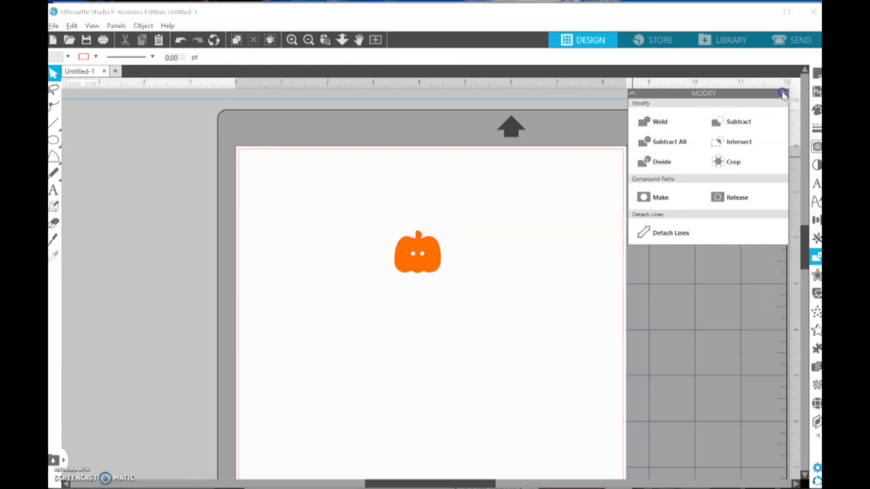
left_click(785, 93)
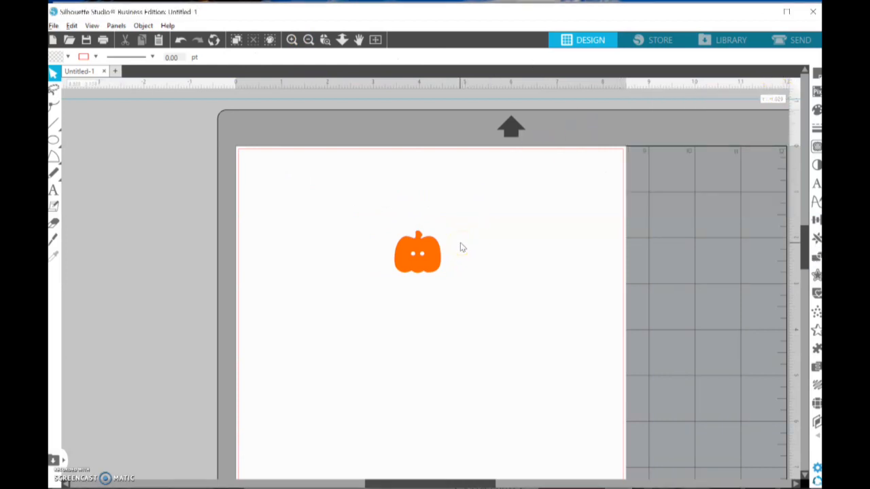
left_click_drag(417, 253, 293, 200)
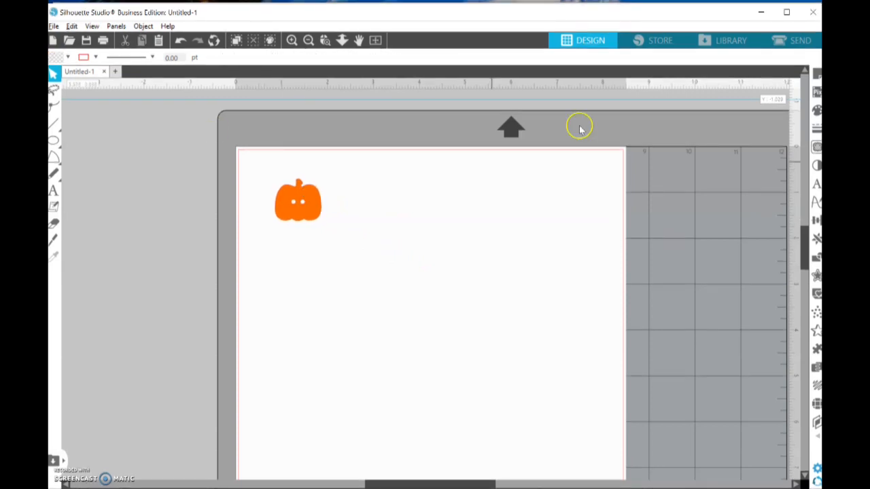
mouse_move(314, 214)
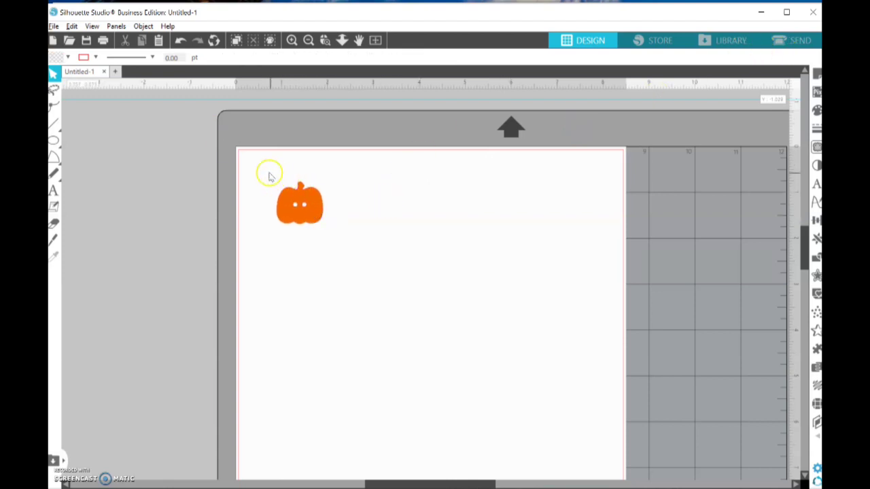
left_click(299, 204)
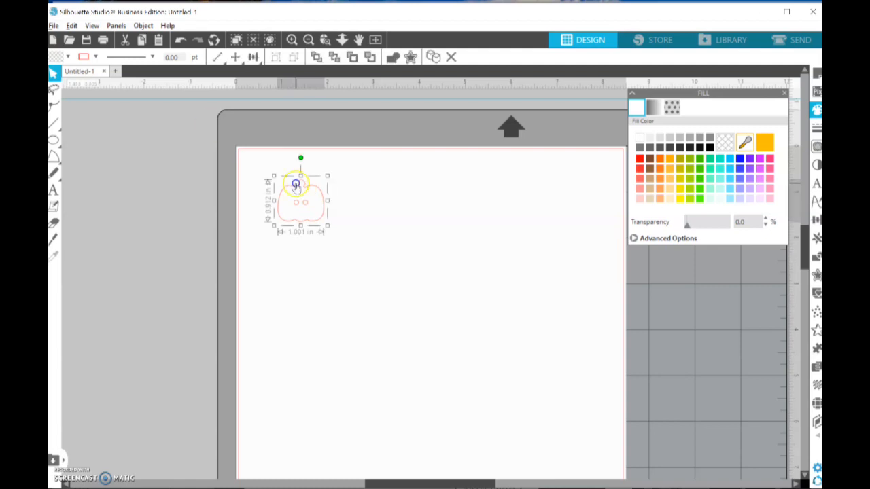
Open the Object menu's arrange and replicate commands for the selected pumpkin.
left_click(143, 26)
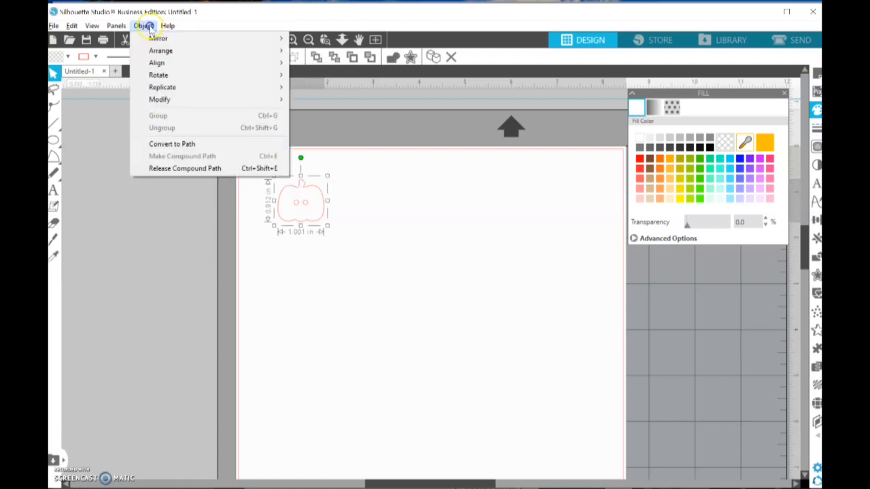
mouse_move(144, 87)
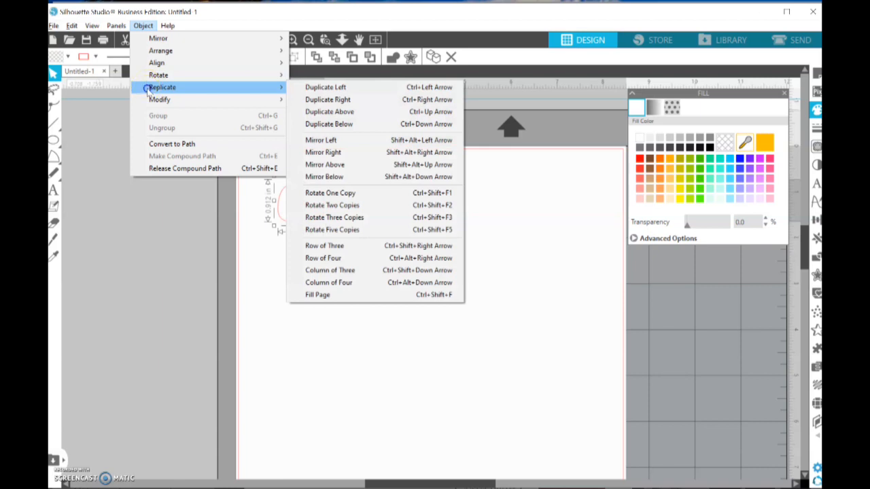
mouse_move(335, 125)
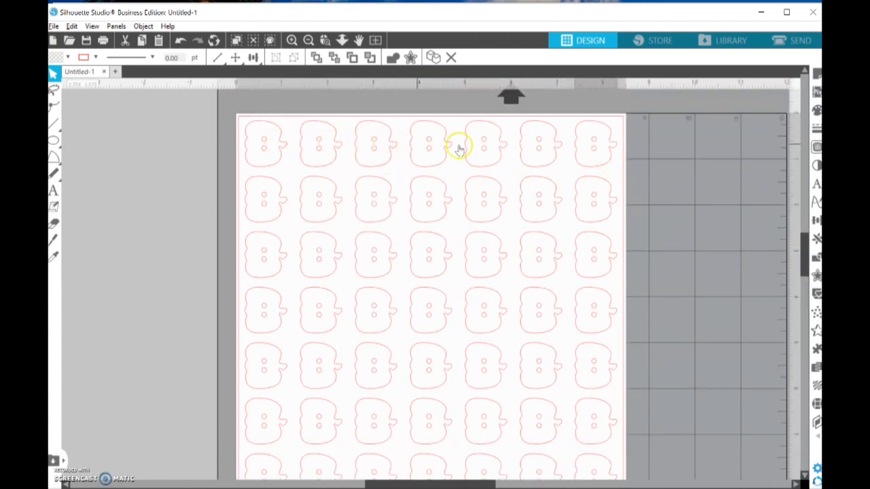
mouse_move(537, 154)
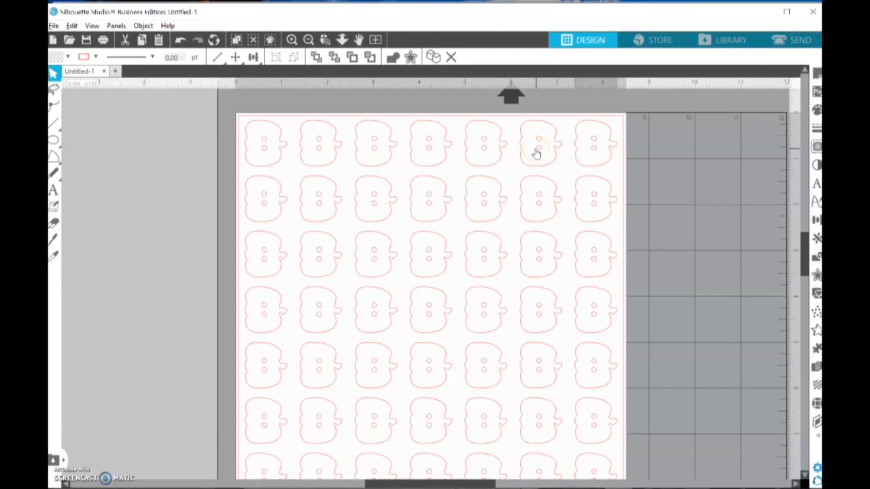
mouse_move(576, 124)
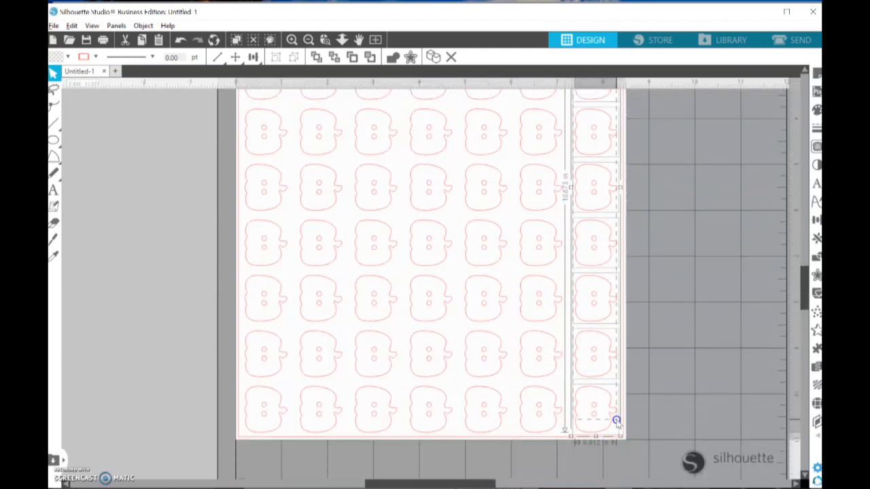
Delete the rightmost pumpkin column, fit the page in view, and select the grid.
right_click(615, 419)
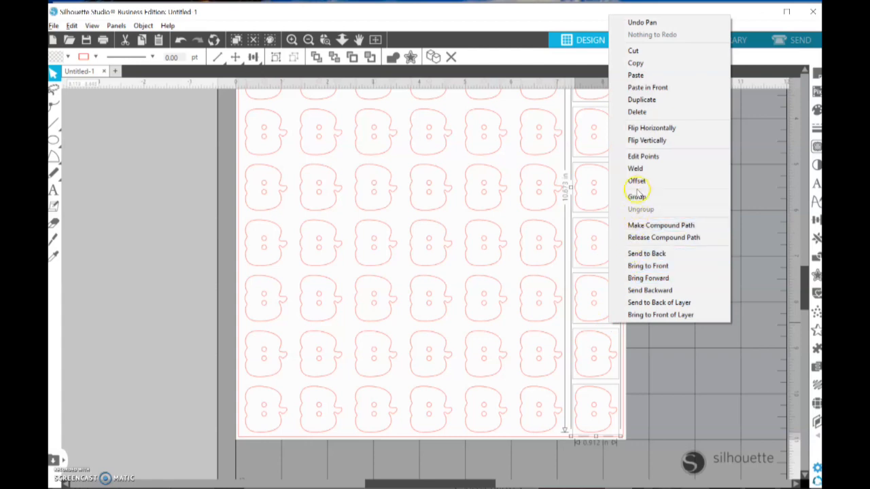
left_click(292, 280)
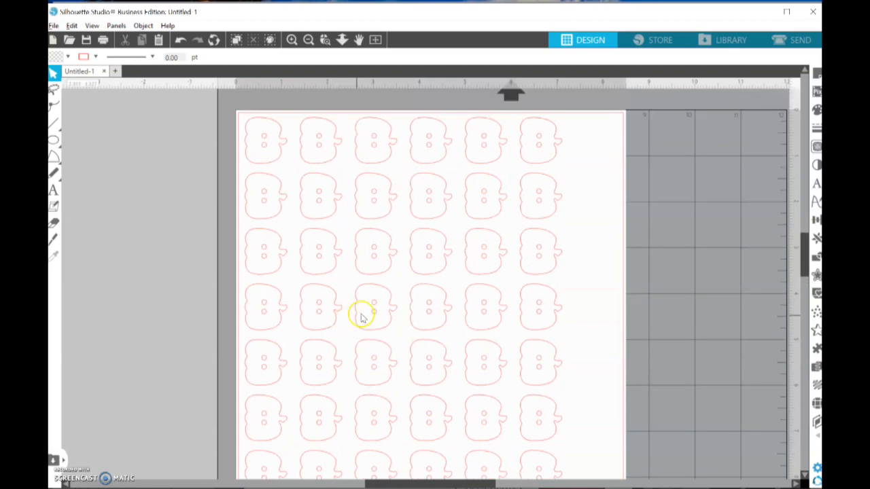
mouse_move(244, 120)
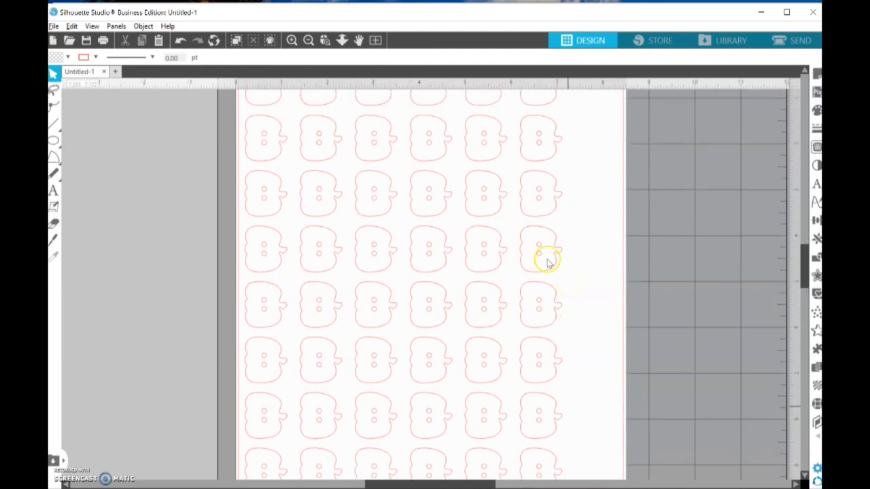
left_click(306, 40)
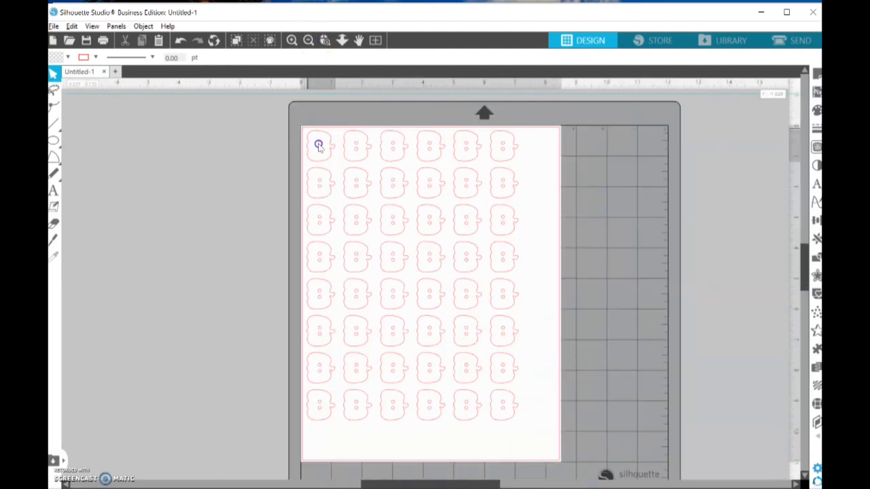
left_click(318, 146)
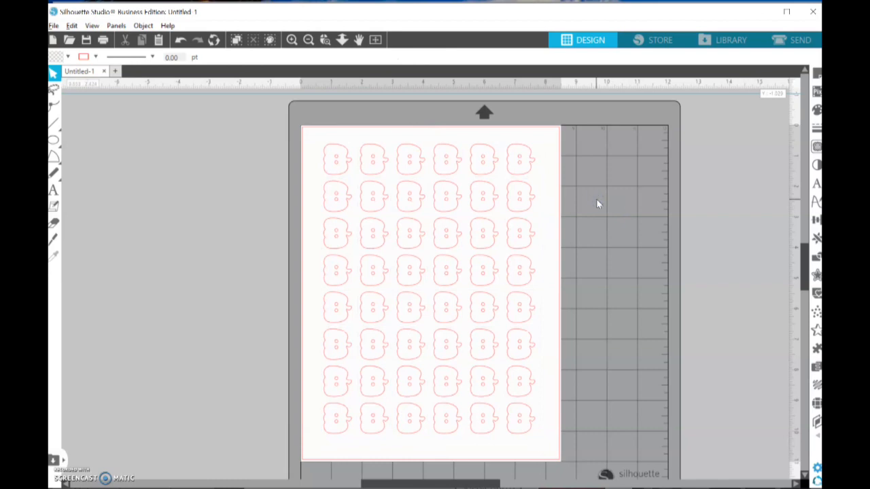
mouse_move(308, 140)
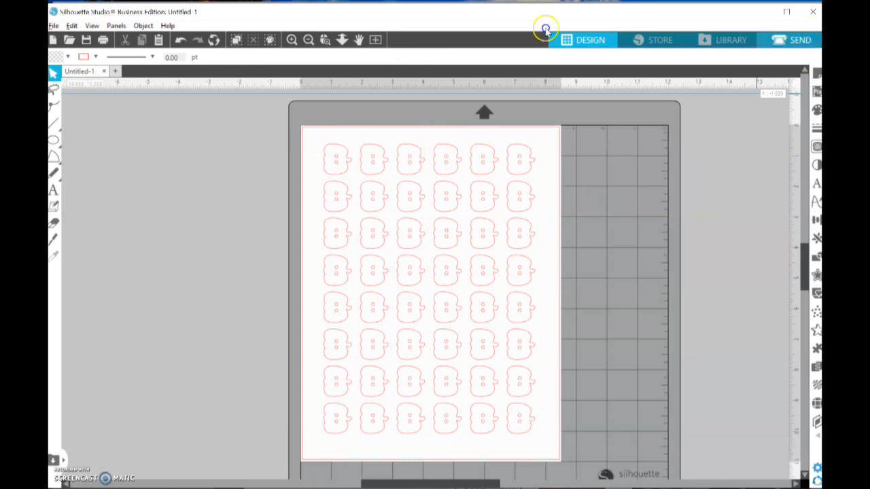
Show the SEND cut settings: Cardstock, Plain material, Cut action, Ratchet Blade.
left_click(797, 39)
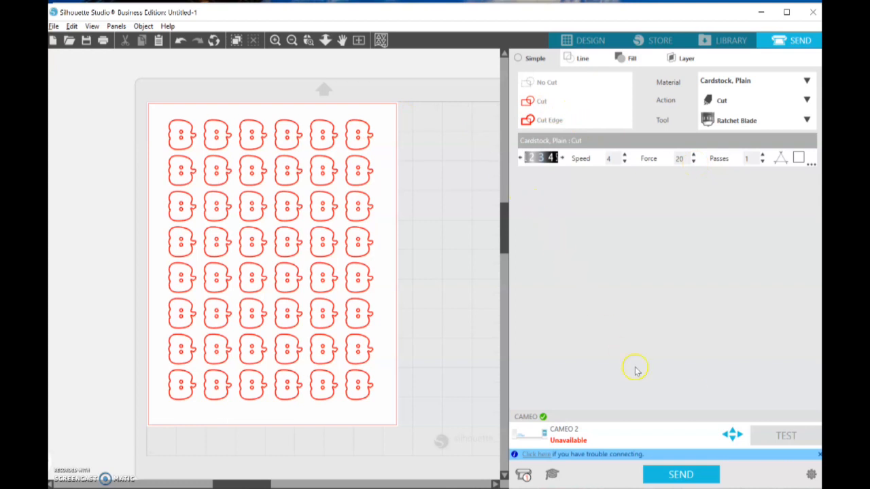
mouse_move(577, 260)
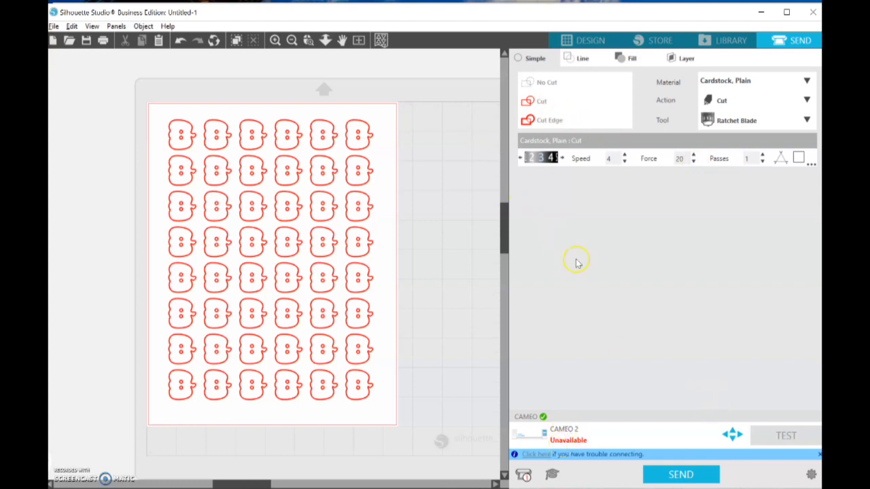
mouse_move(189, 386)
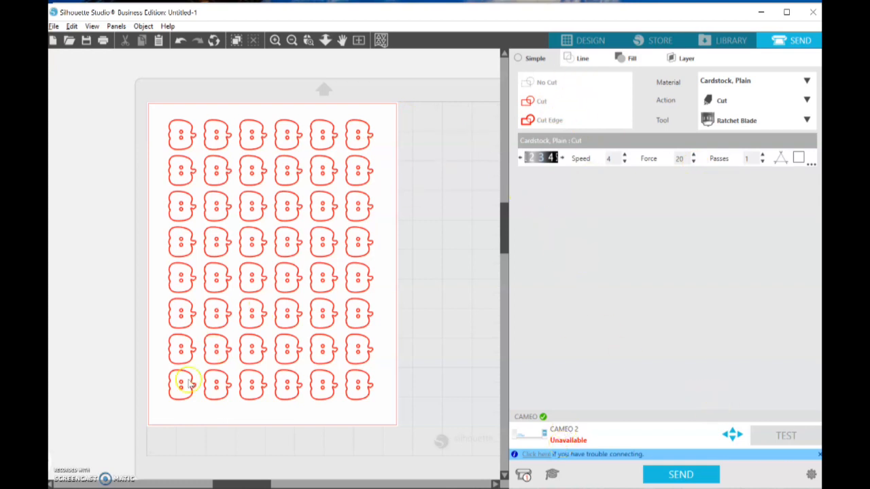